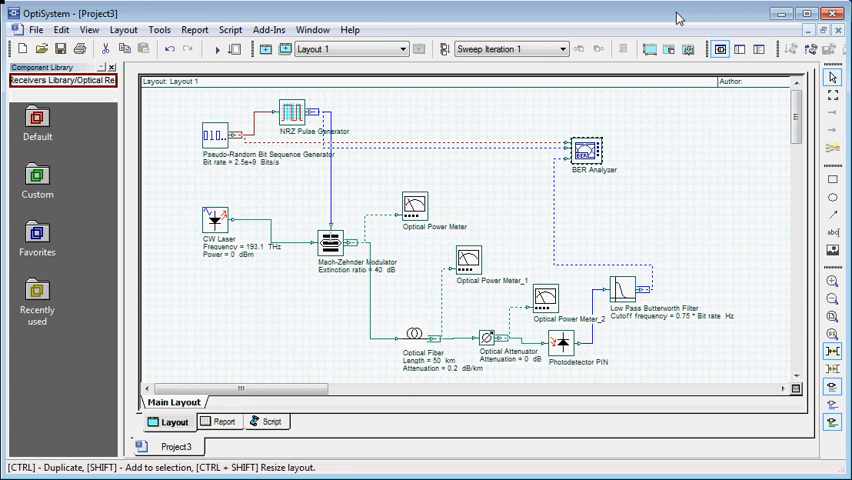
mouse_move(420, 220)
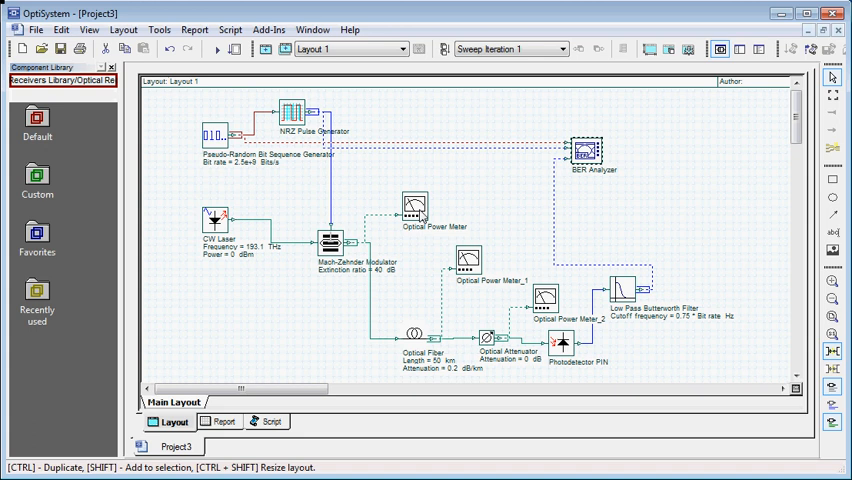
Step: Check the optical power meter readings and close them
double_click(414, 208)
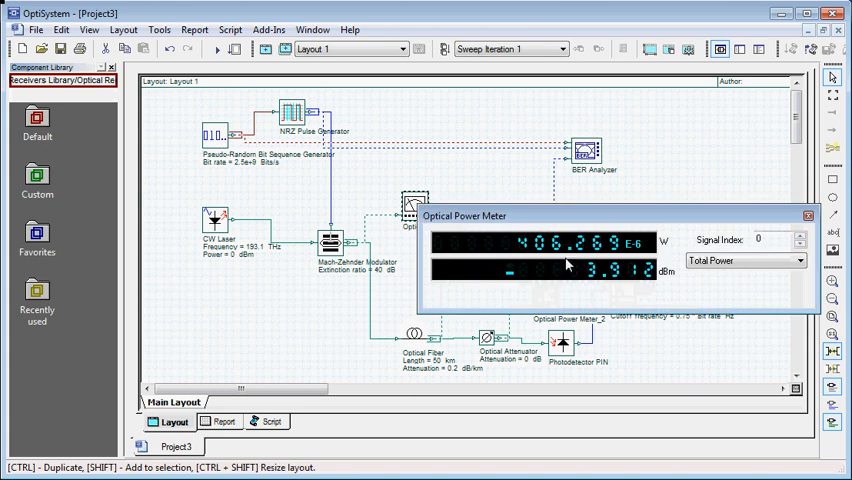
mouse_move(570, 264)
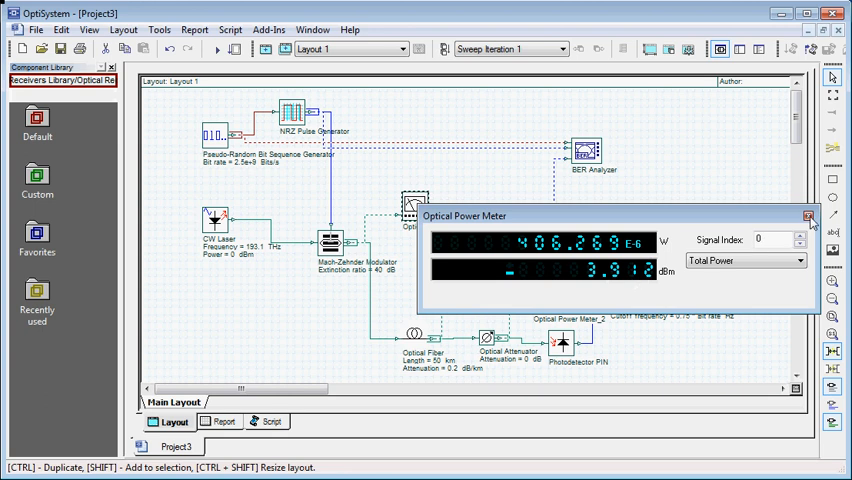
click(808, 216)
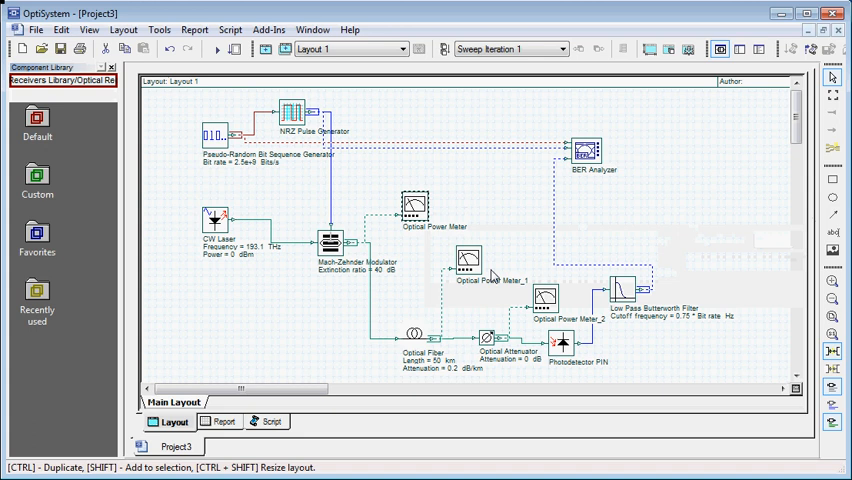
mouse_move(492, 276)
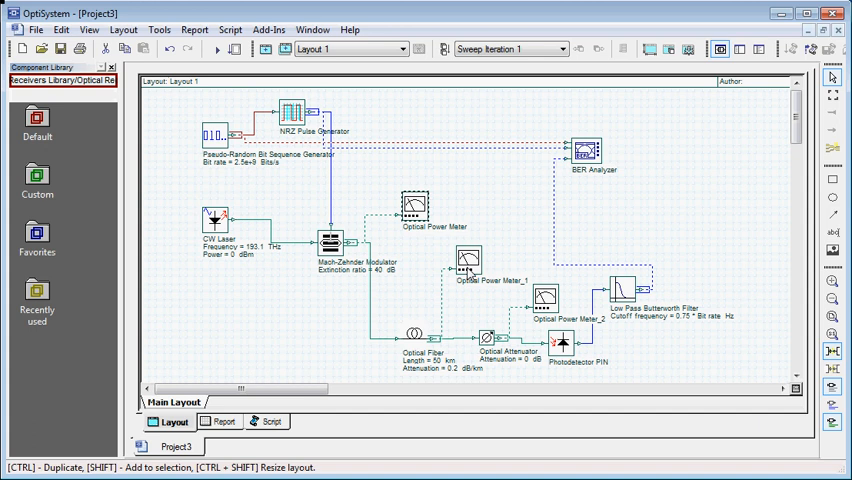
double_click(468, 264)
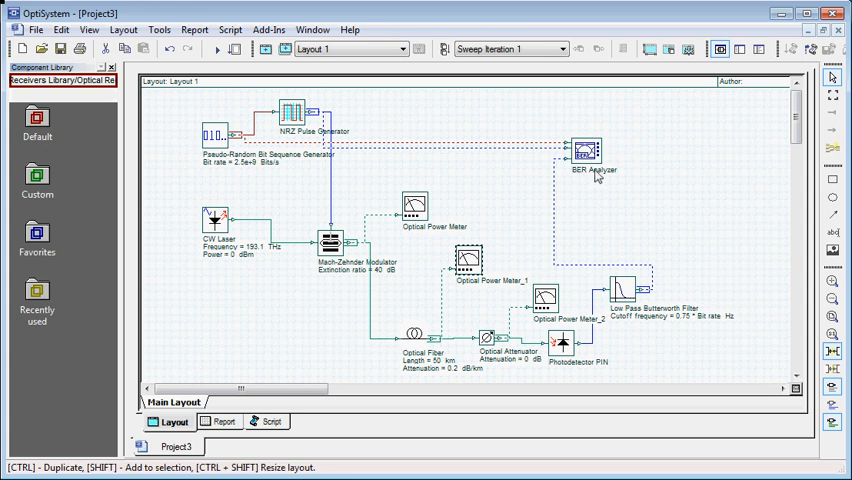
Step: View the BER Analyzer's Q factor curve (max Q about 31.25) with the eye diagram hidden
double_click(584, 152)
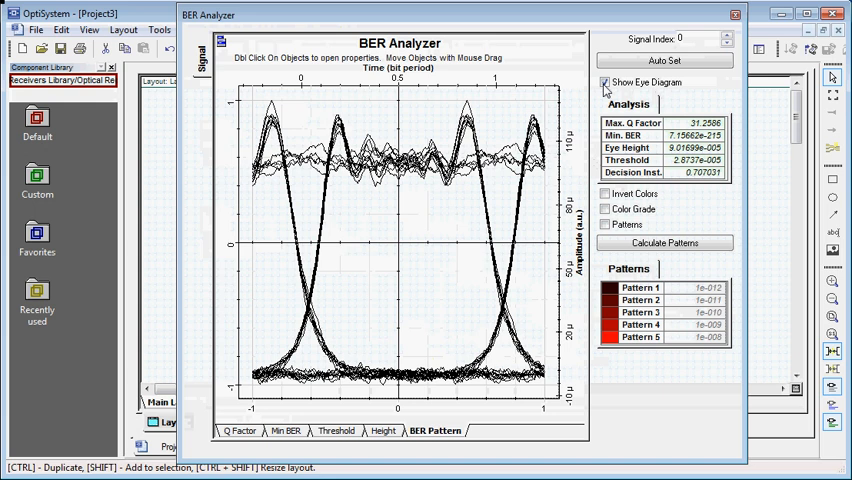
click(604, 82)
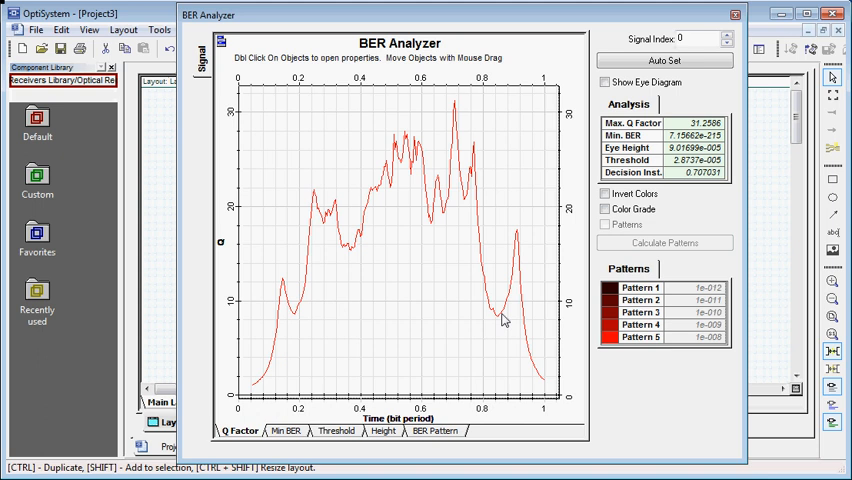
mouse_move(360, 184)
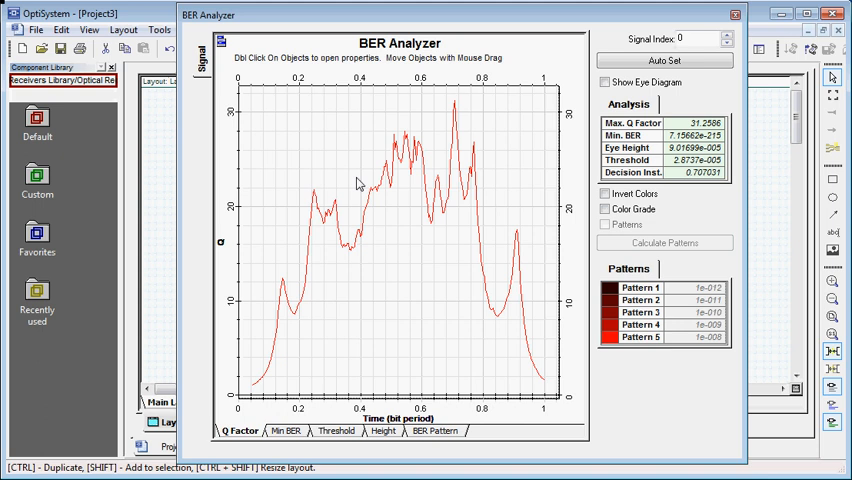
mouse_move(272, 348)
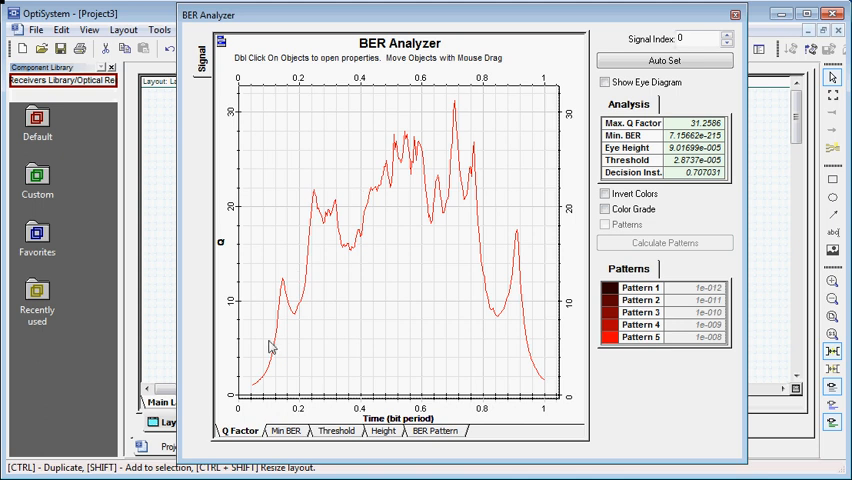
mouse_move(396, 84)
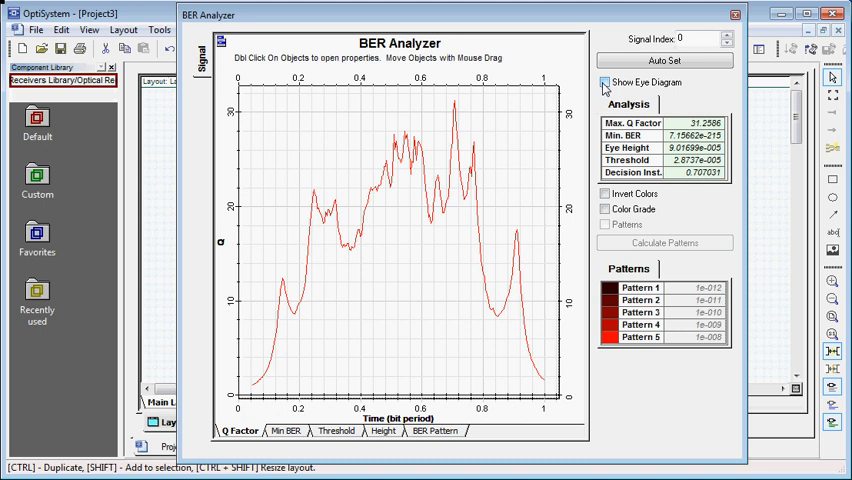
mouse_move(608, 88)
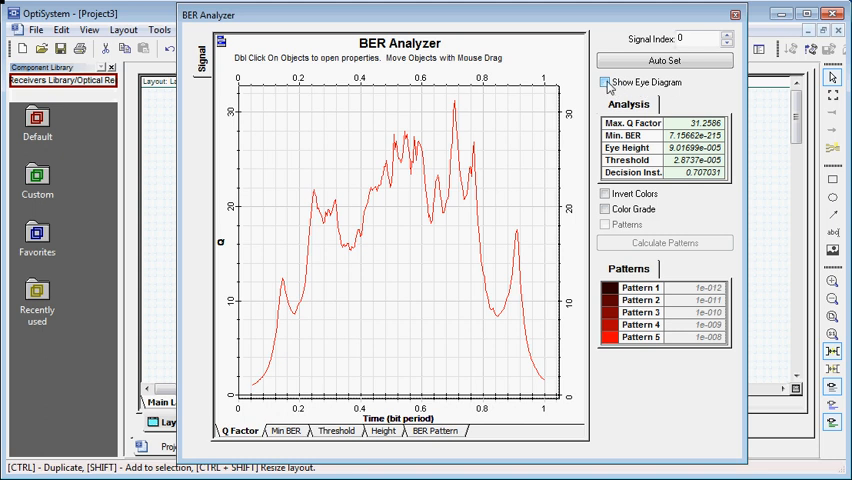
Step: Restore the eye diagram, review the Min BER, Threshold and BER Patterns views, then close the analyzer
click(604, 82)
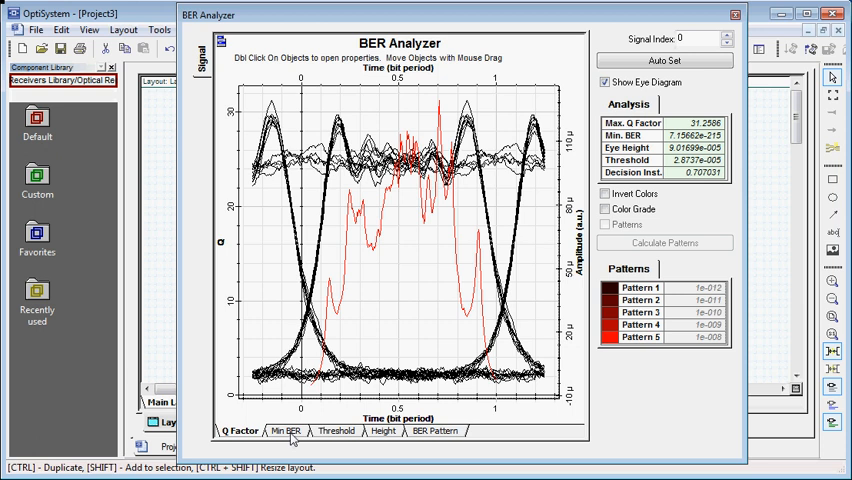
click(284, 430)
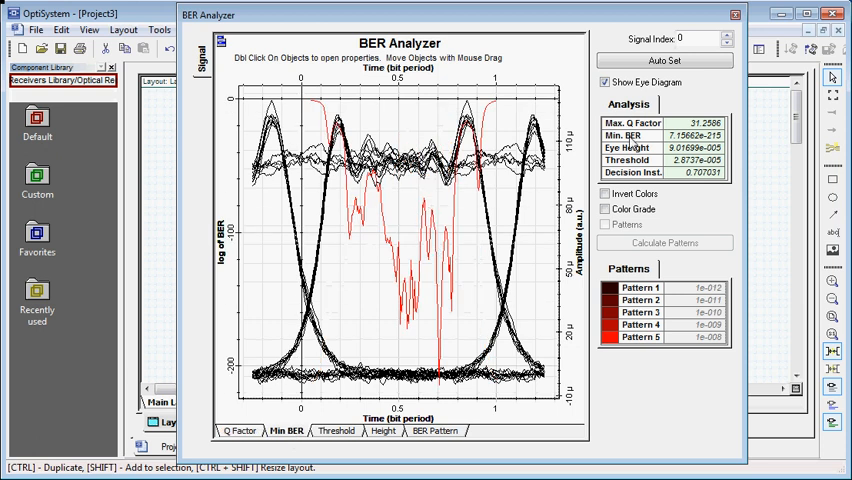
mouse_move(692, 142)
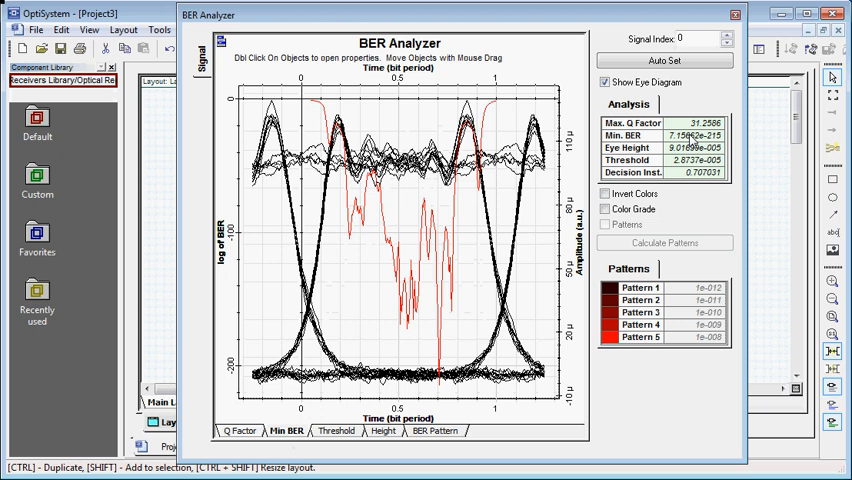
click(336, 430)
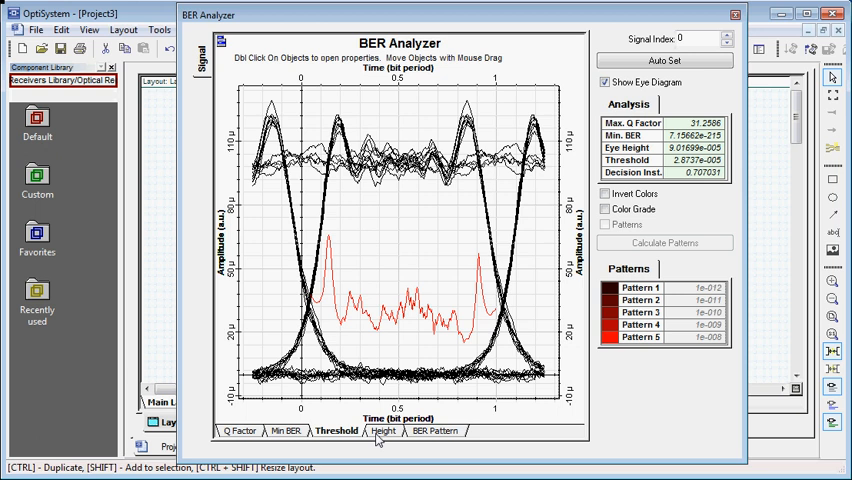
click(384, 430)
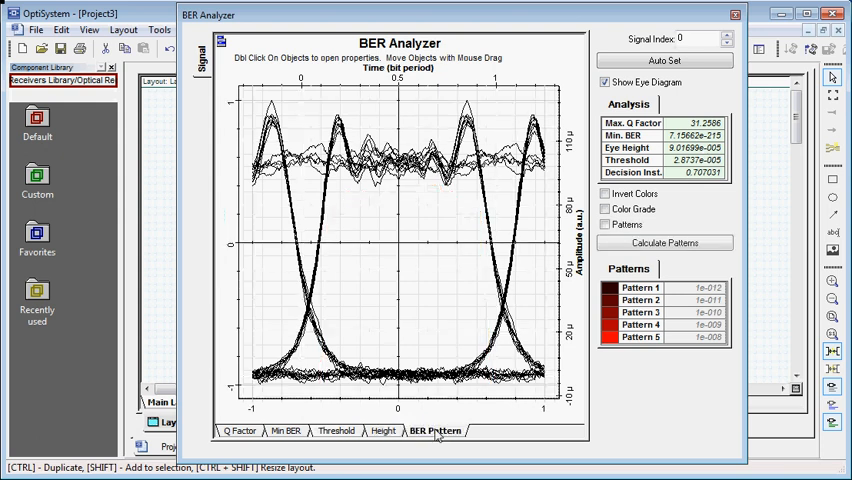
mouse_move(724, 22)
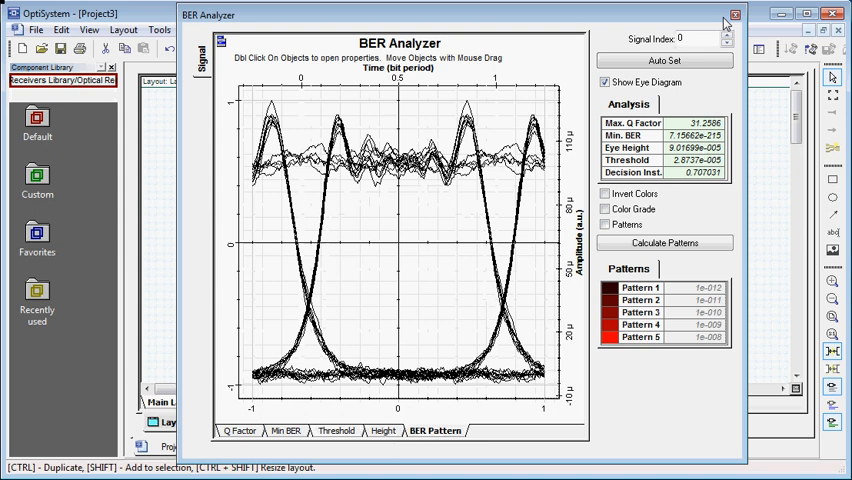
click(736, 12)
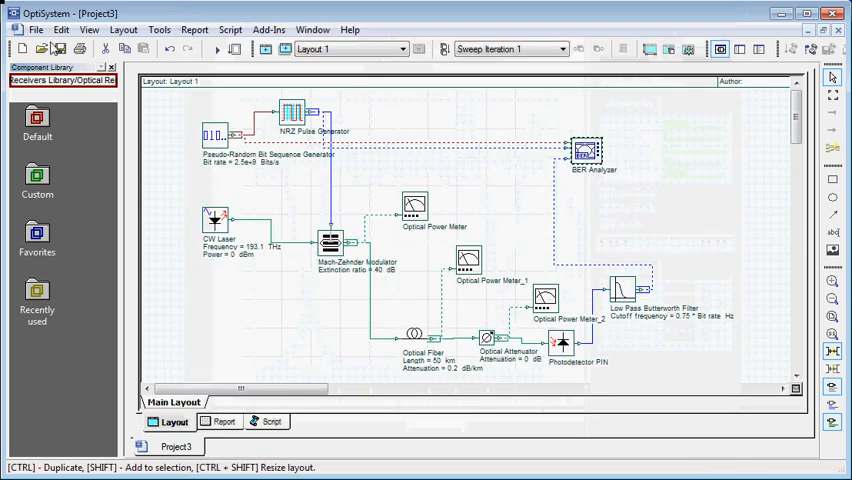
Step: Bring up the File menu to reach the OptiPerformer export
click(36, 28)
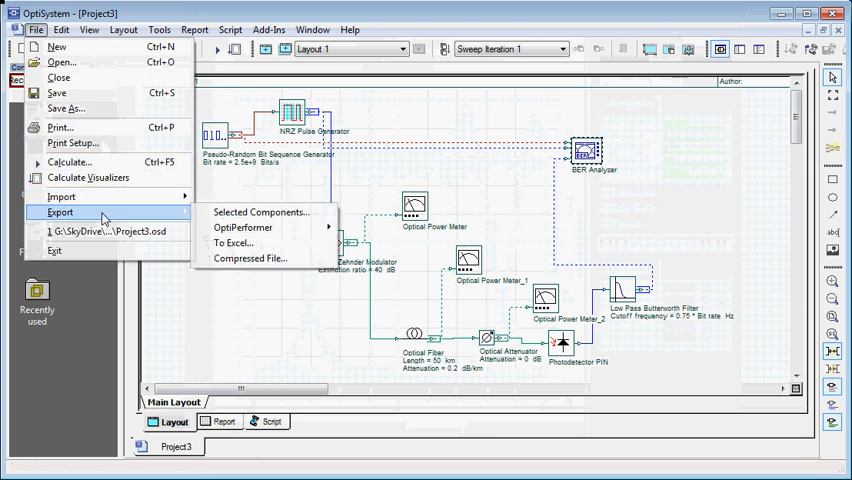
mouse_move(260, 212)
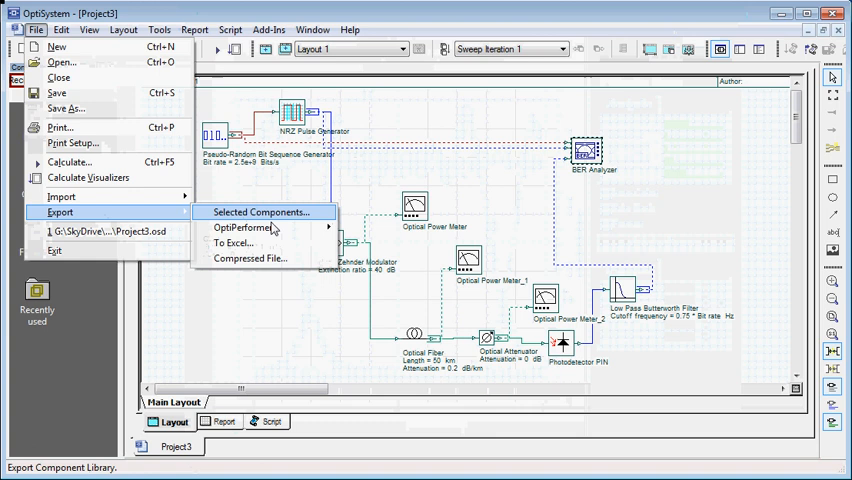
mouse_move(240, 228)
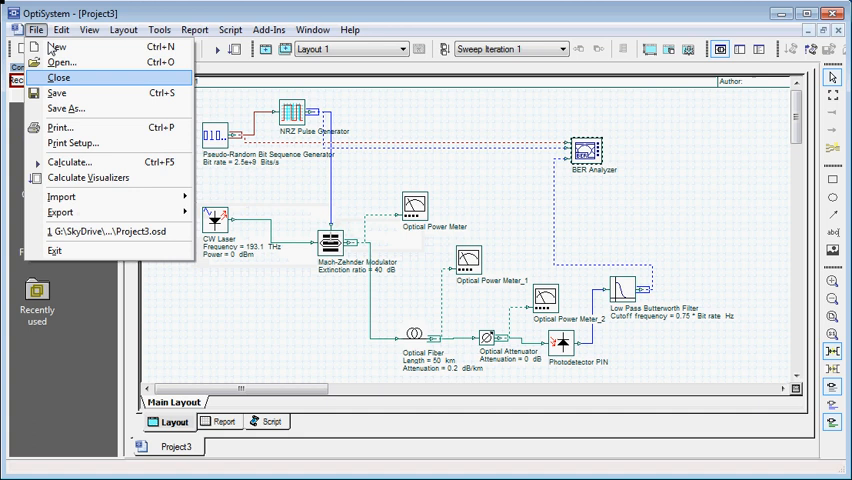
mouse_move(62, 212)
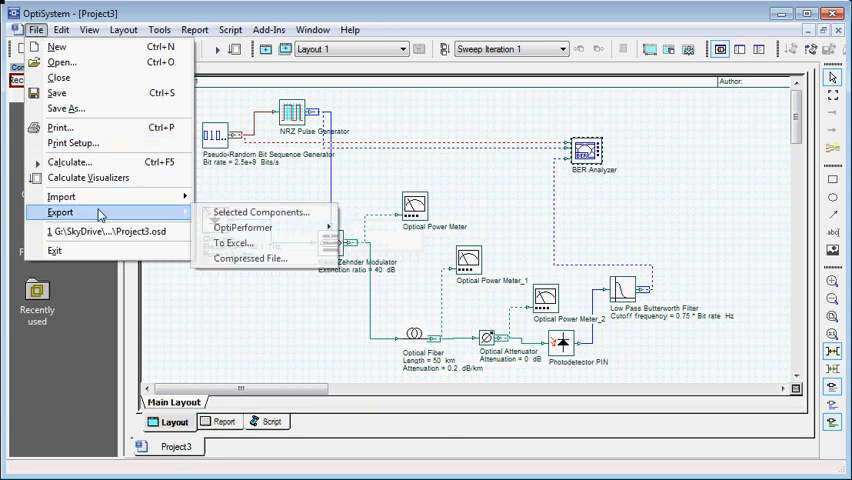
mouse_move(242, 228)
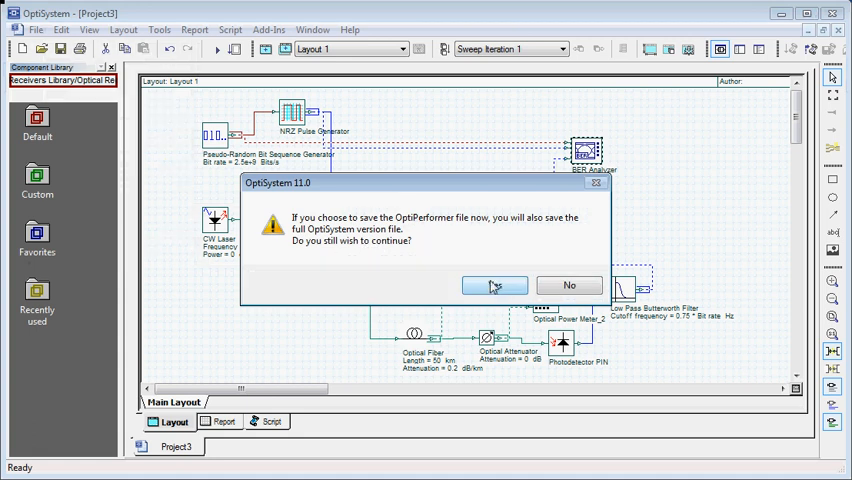
Step: Save the project to the Desktop as OptiPerformer project lab2.osp, agreeing to save the full project too
click(494, 284)
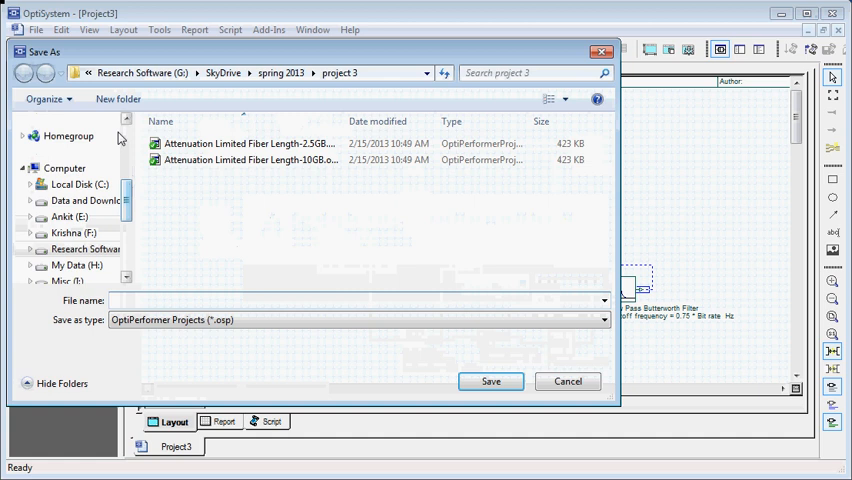
click(68, 142)
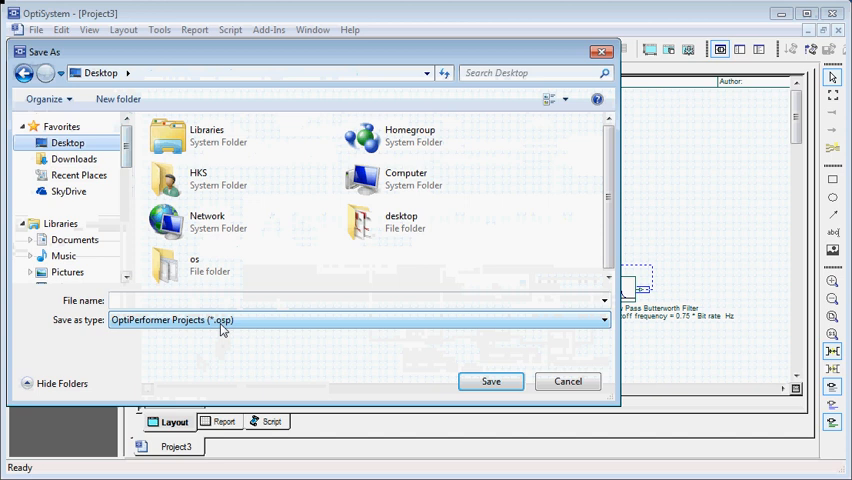
click(250, 300)
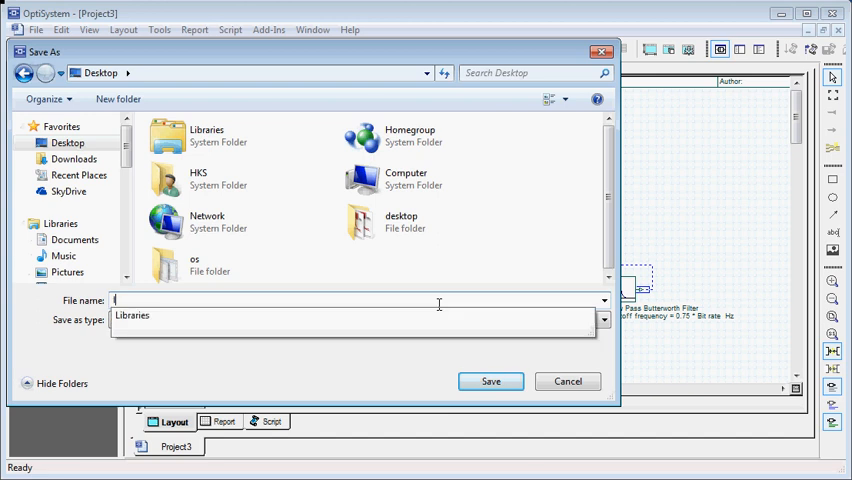
text(lab2)
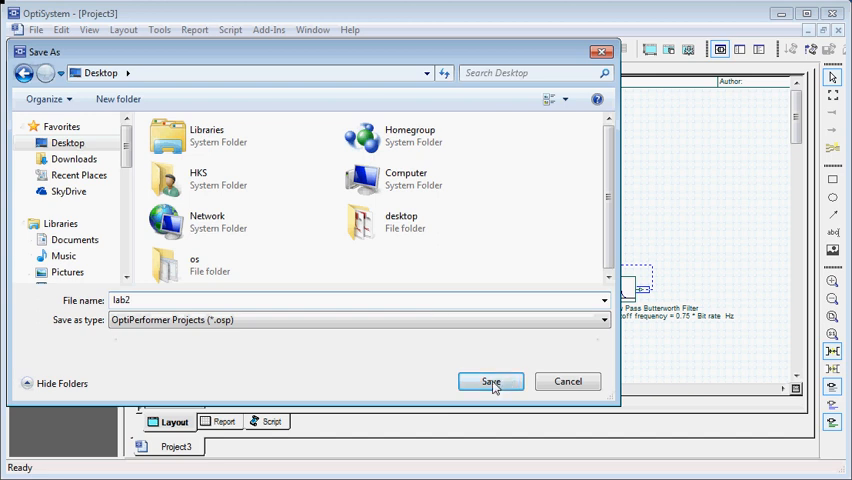
click(490, 380)
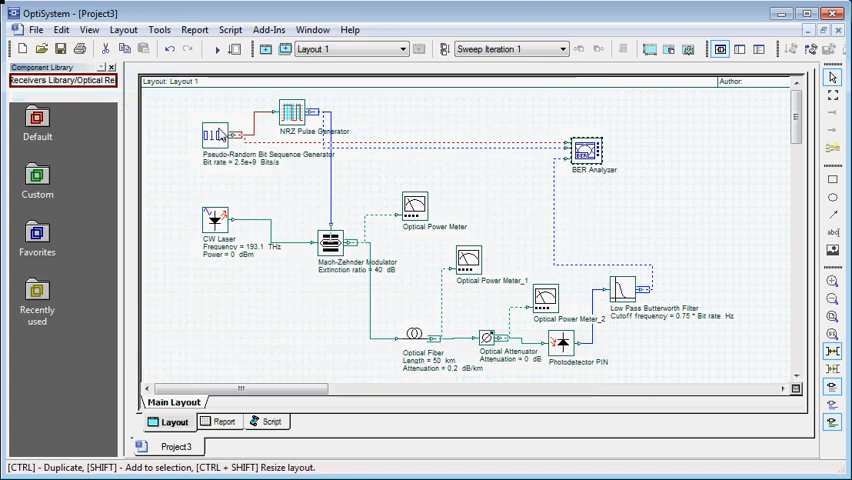
Step: Set the PRBS generator's bit rate expression to 10e+9 bits/s, evaluate it and apply
double_click(212, 136)
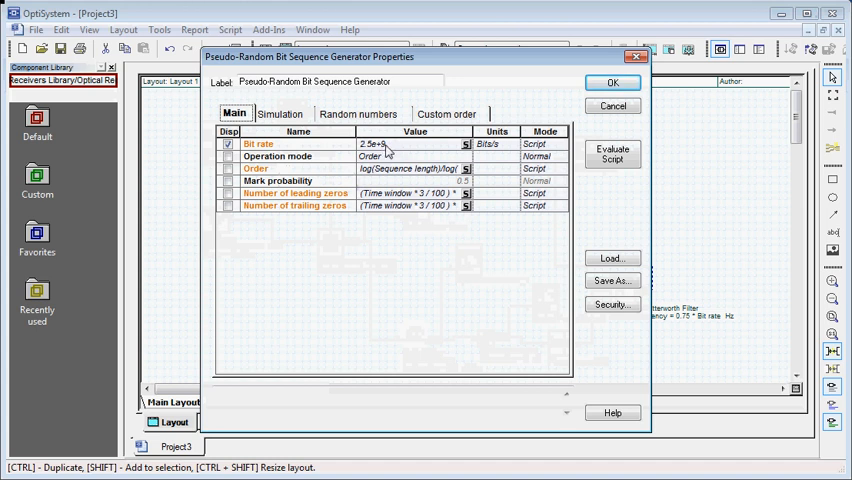
click(466, 144)
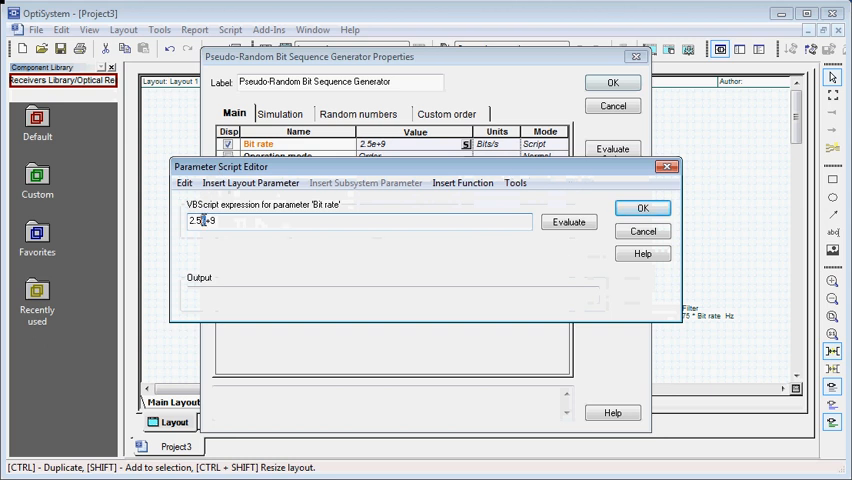
text(10e+9)
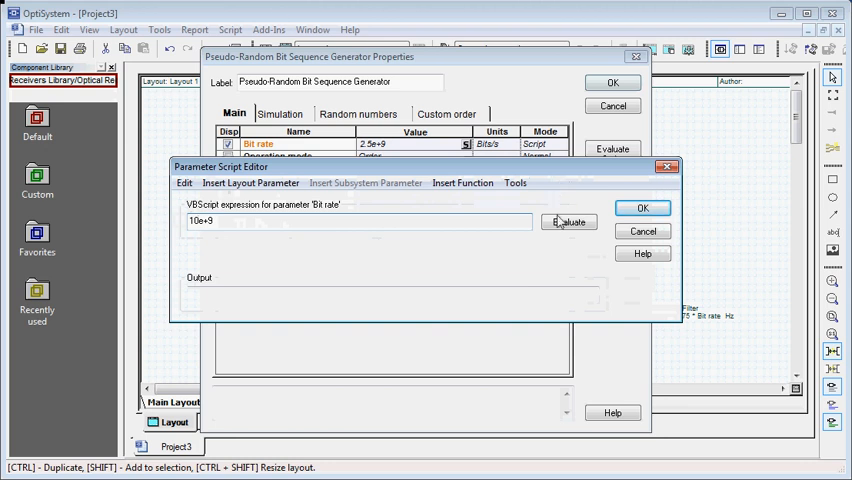
click(644, 208)
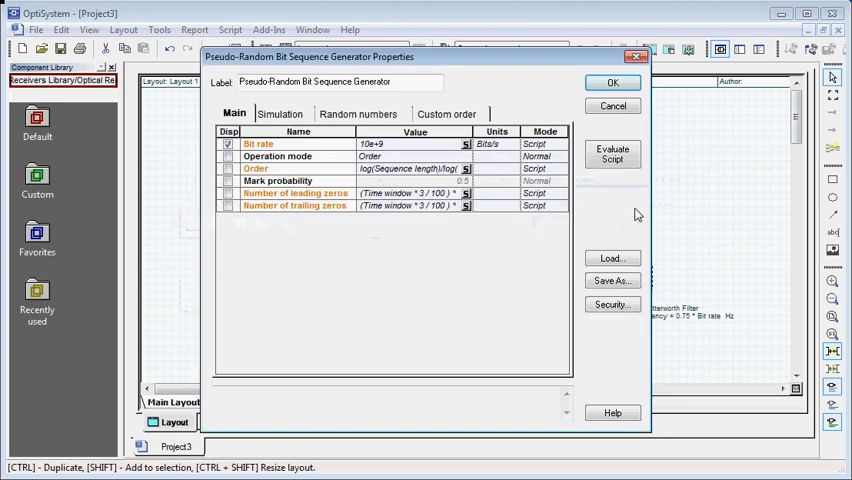
click(612, 152)
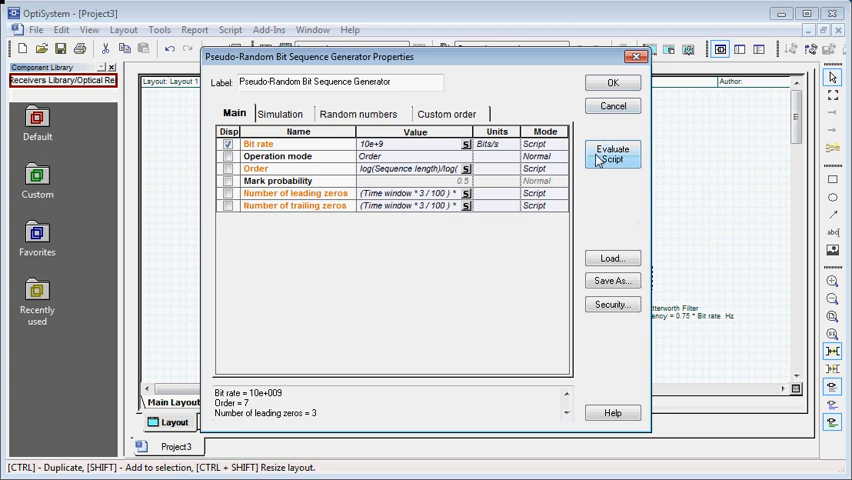
click(612, 82)
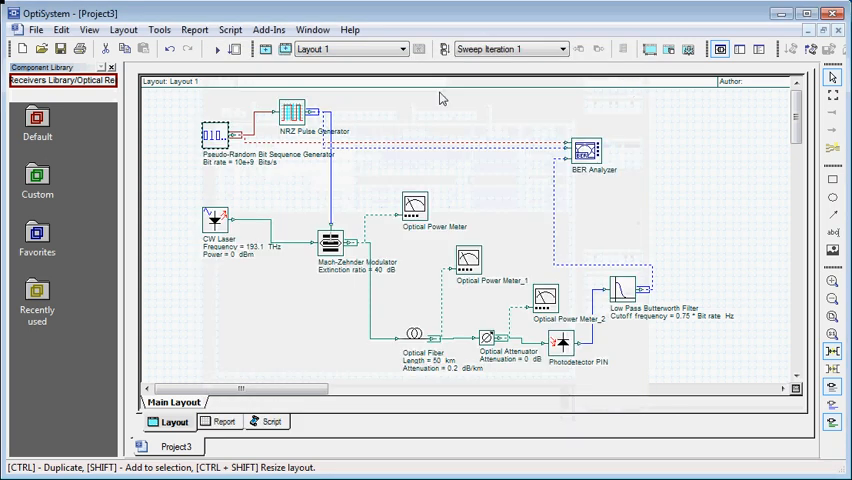
Step: Calculate the whole project again at the new 10 Gbps bit rate
click(36, 28)
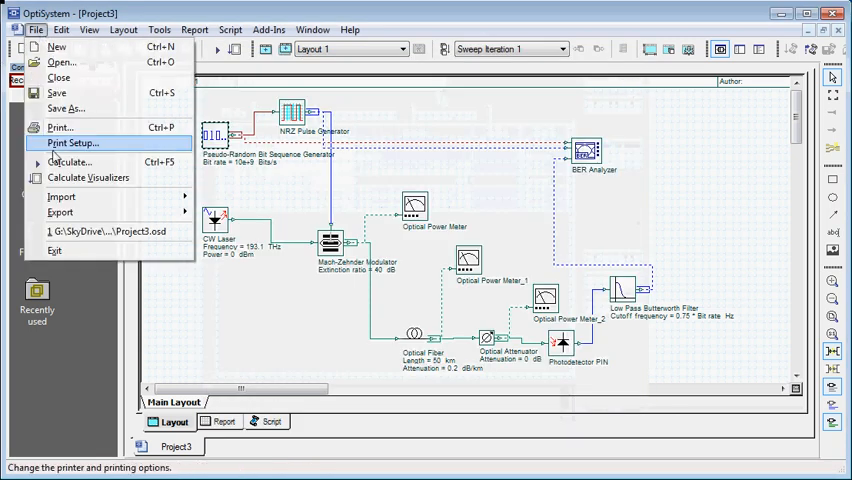
click(70, 160)
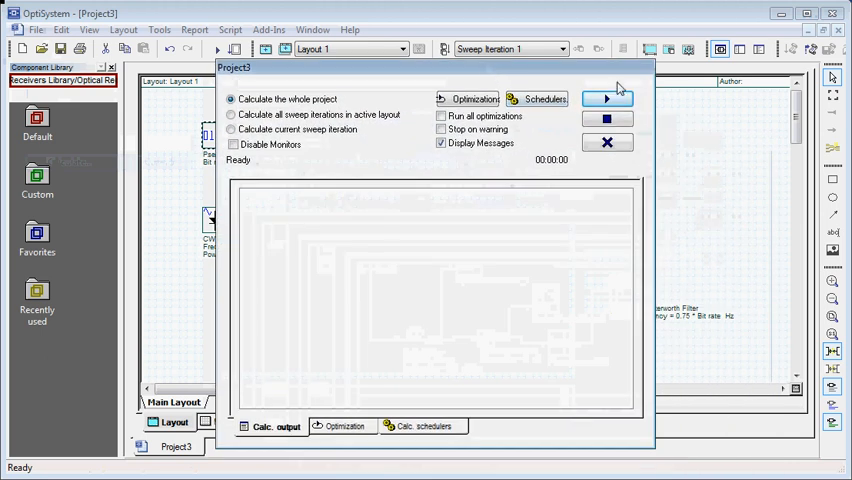
click(606, 98)
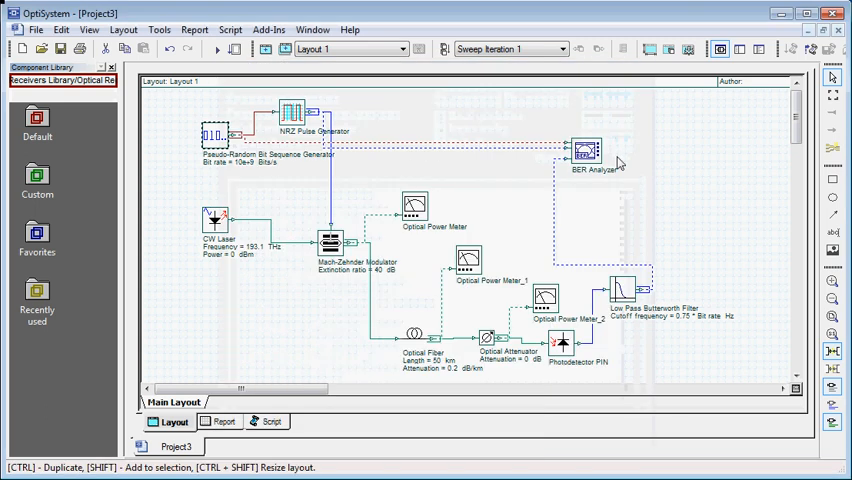
mouse_move(410, 212)
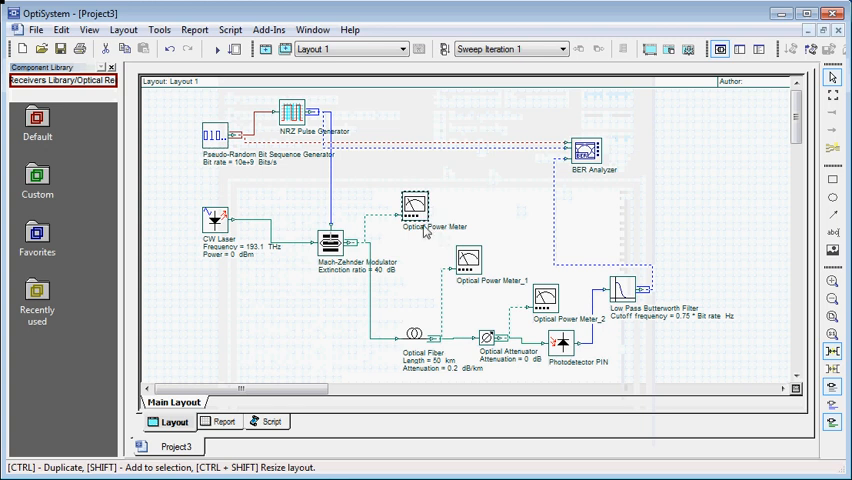
double_click(414, 208)
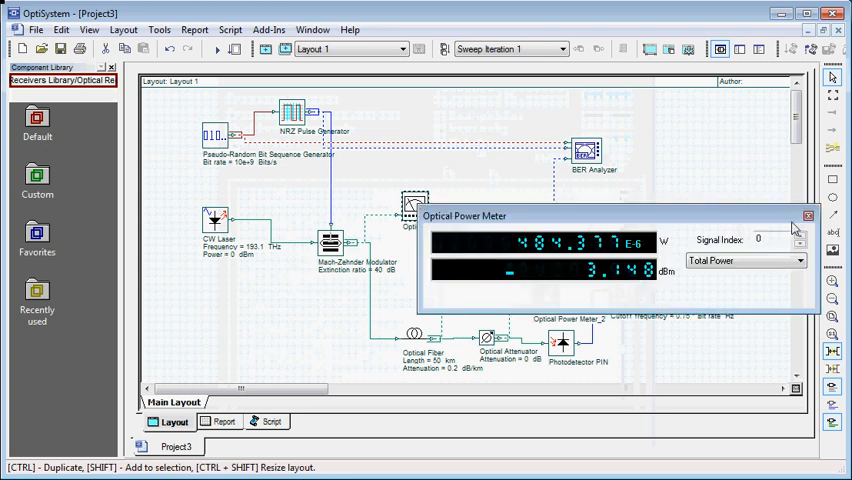
click(808, 216)
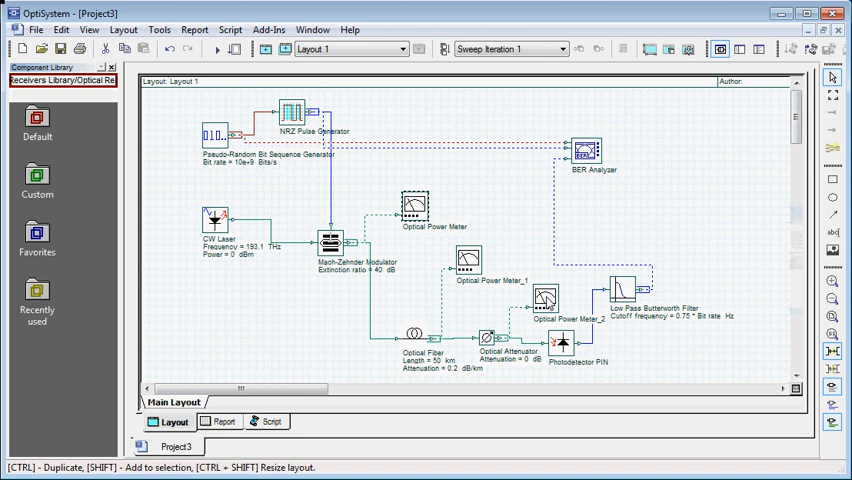
double_click(412, 204)
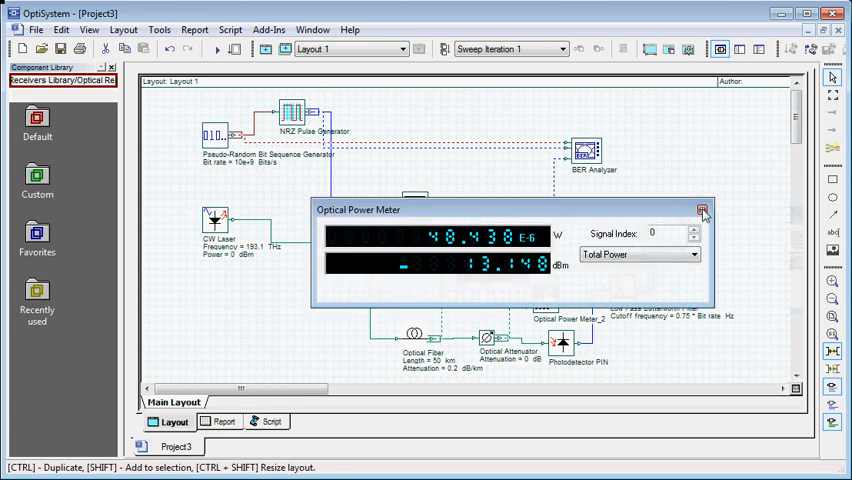
click(704, 210)
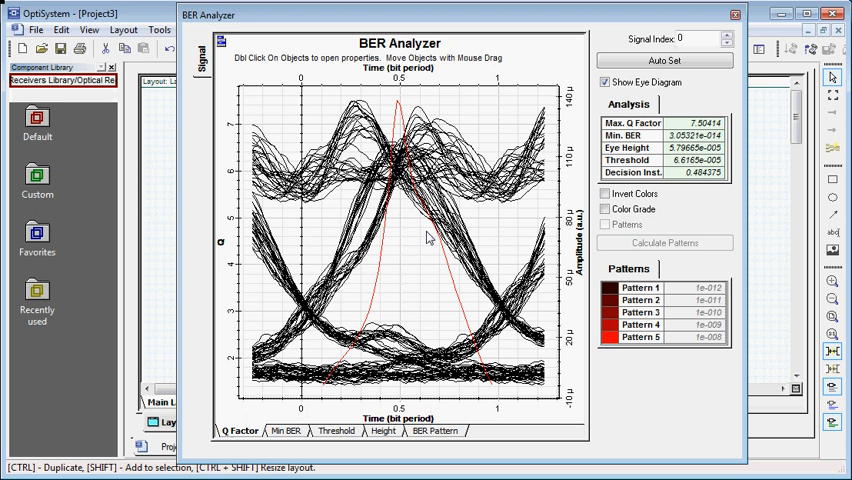
mouse_move(456, 284)
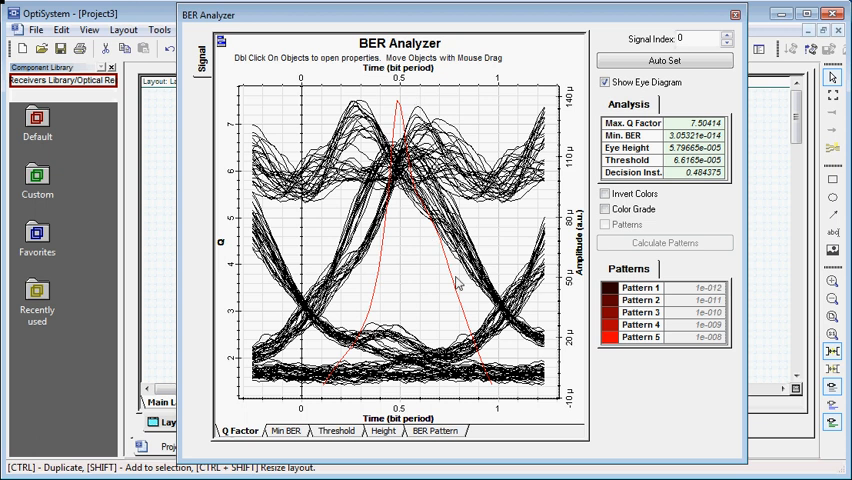
mouse_move(248, 132)
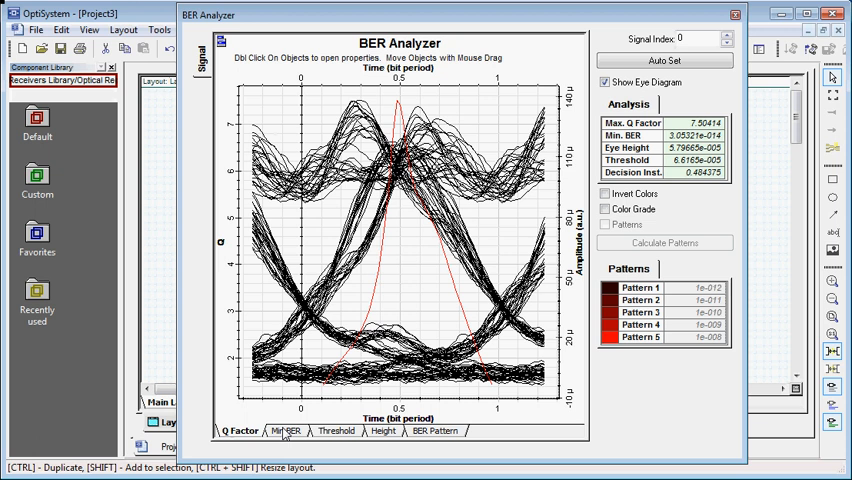
click(284, 430)
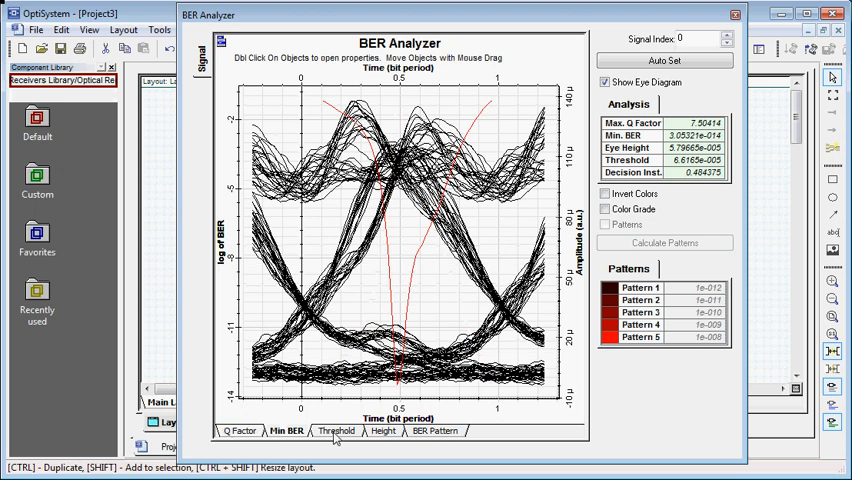
click(604, 82)
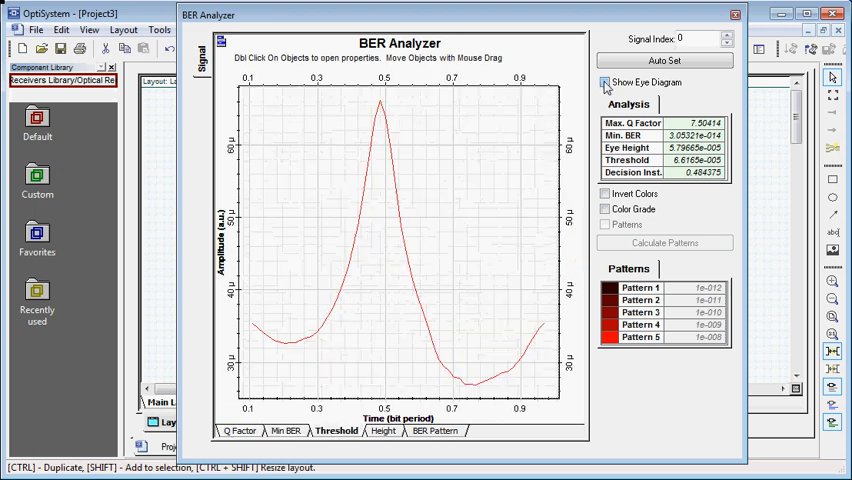
click(282, 430)
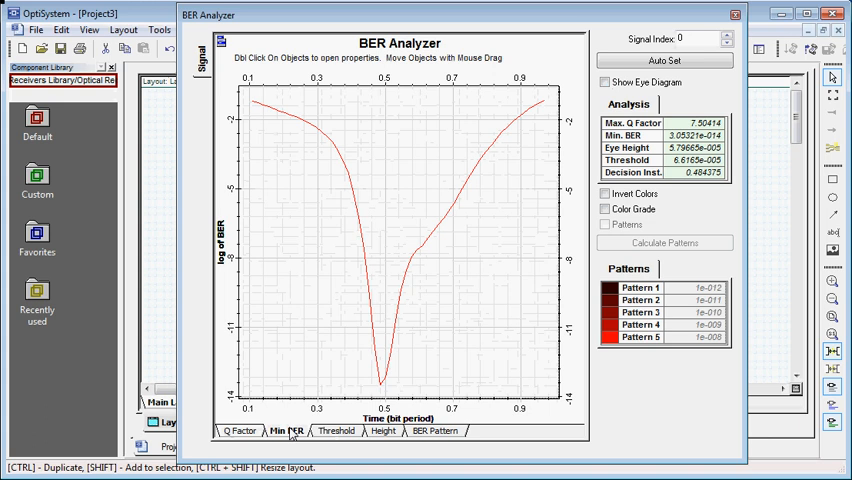
click(384, 432)
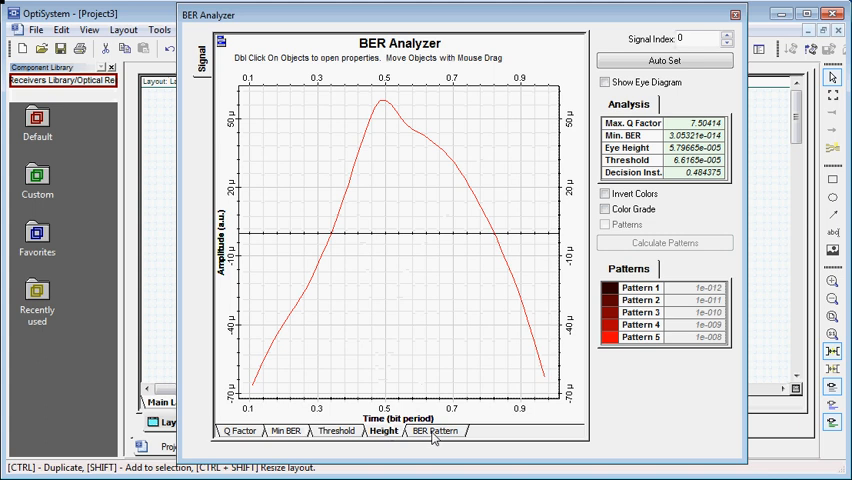
click(432, 430)
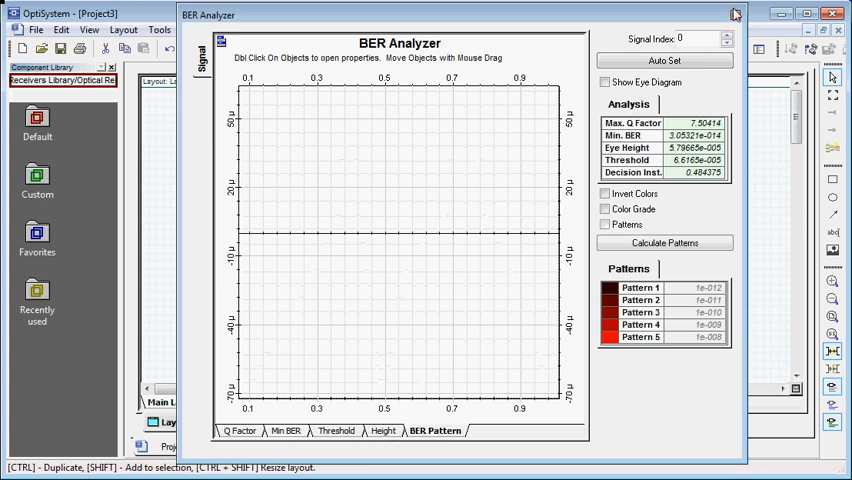
click(736, 12)
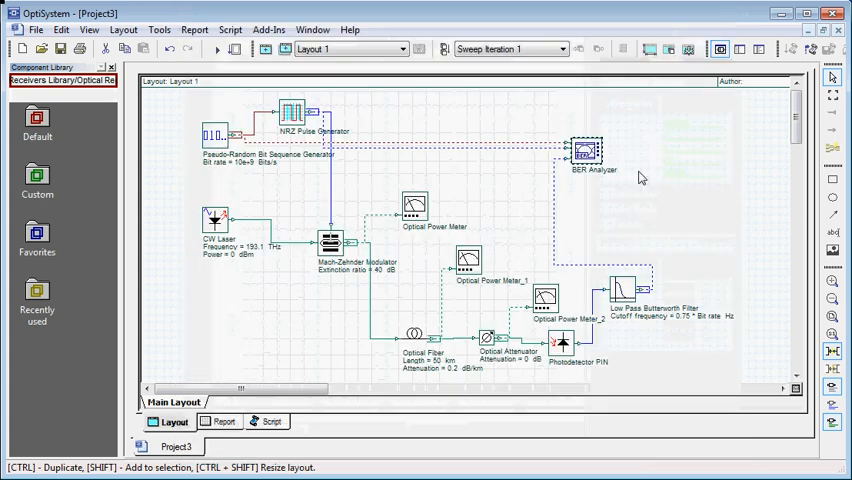